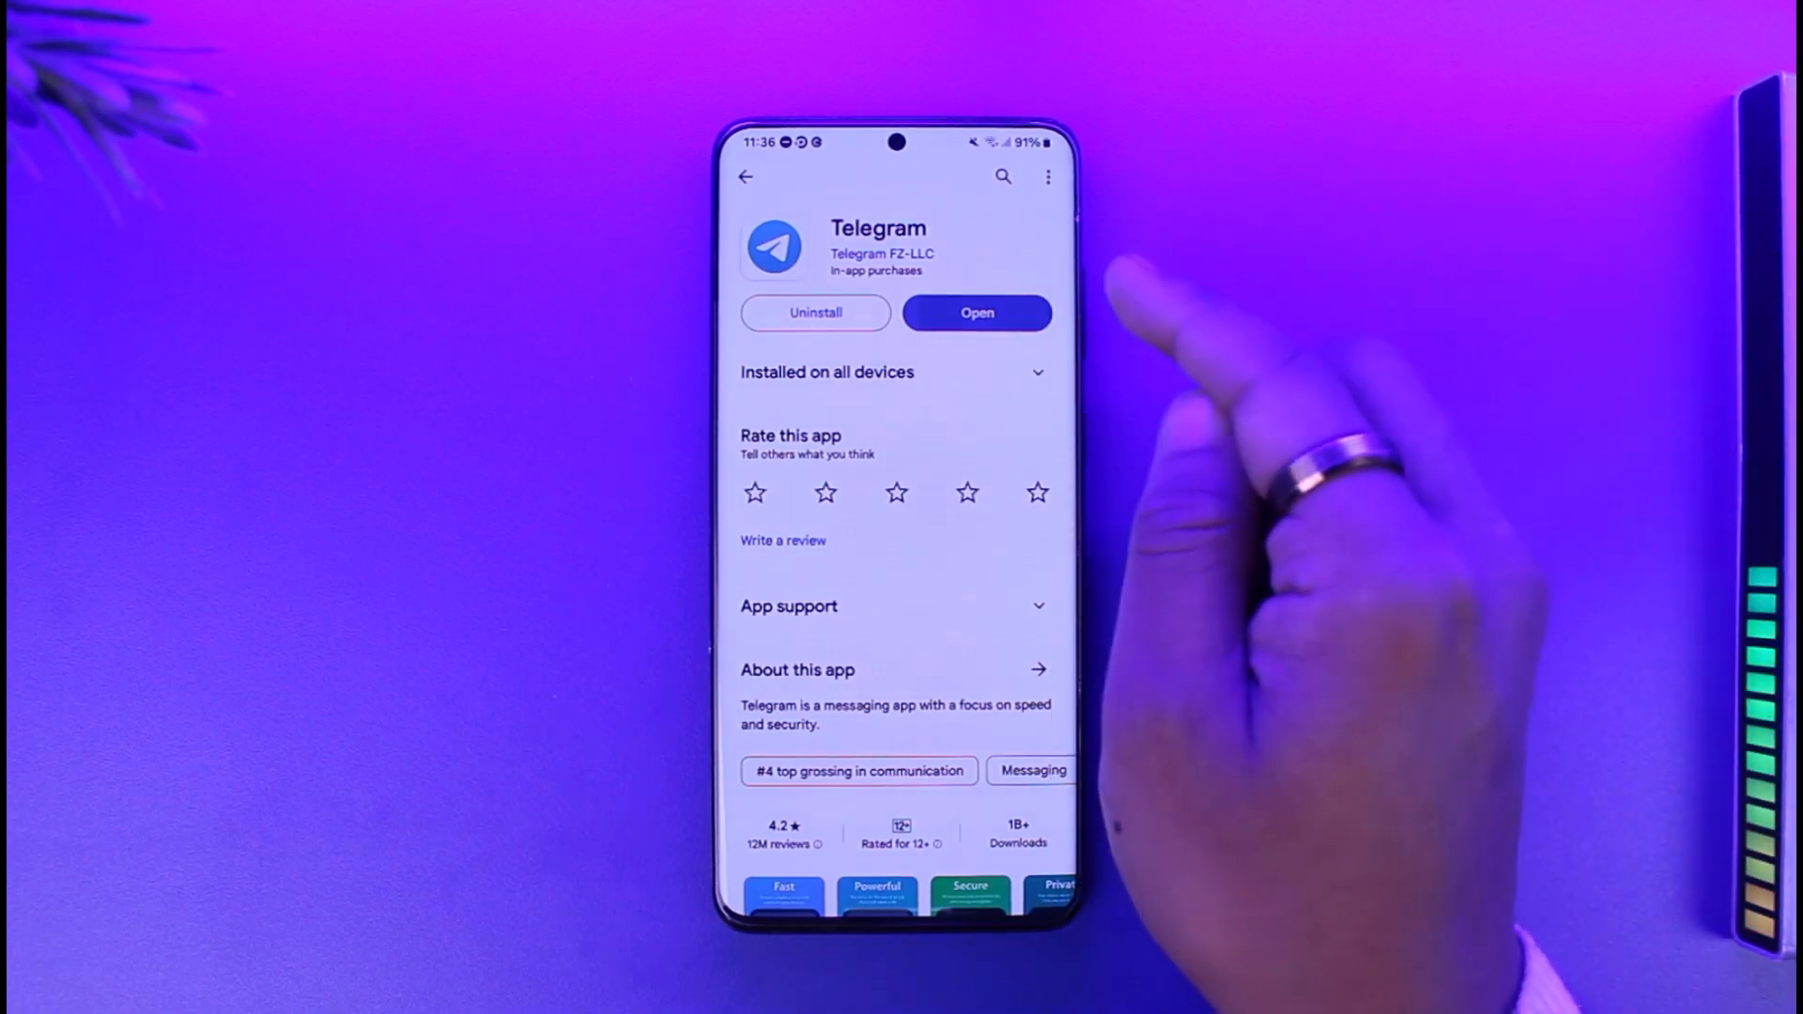
Launch Telegram from the Play Store and show the side menu with the profile
{"action": "left_click", "coordinate": [977, 312]}
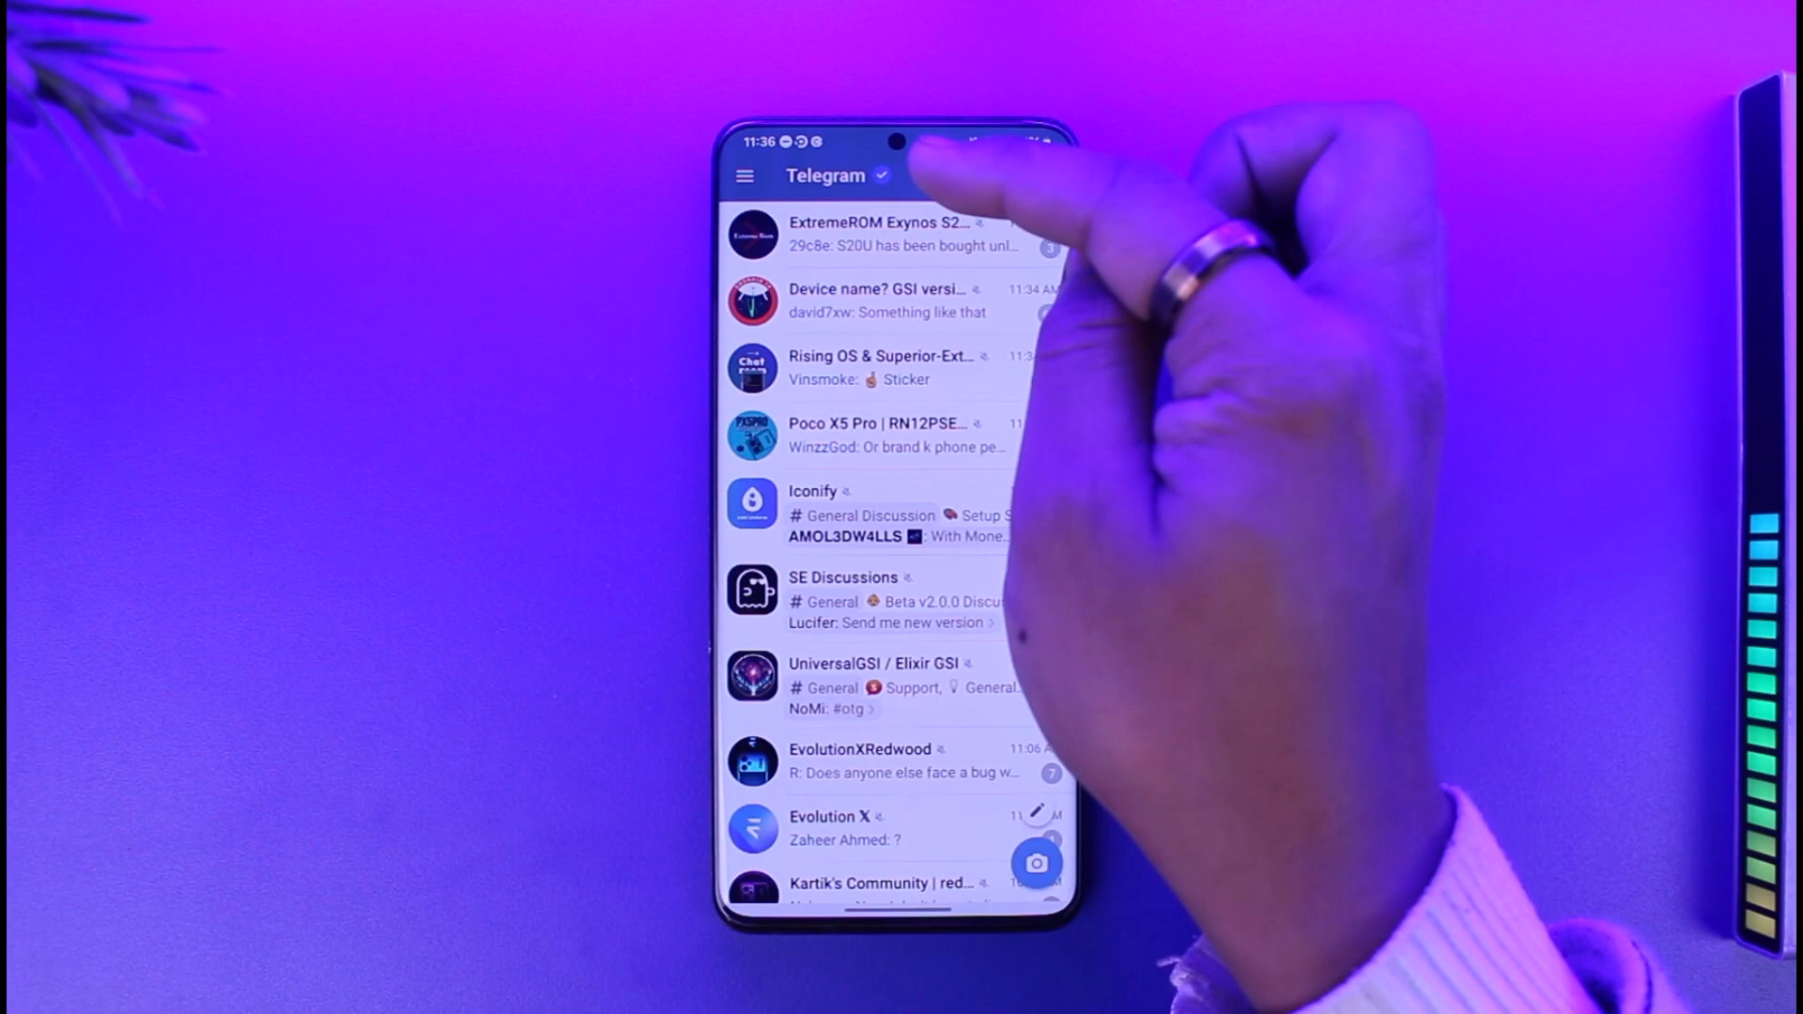
{"action": "left_click", "coordinate": [744, 175]}
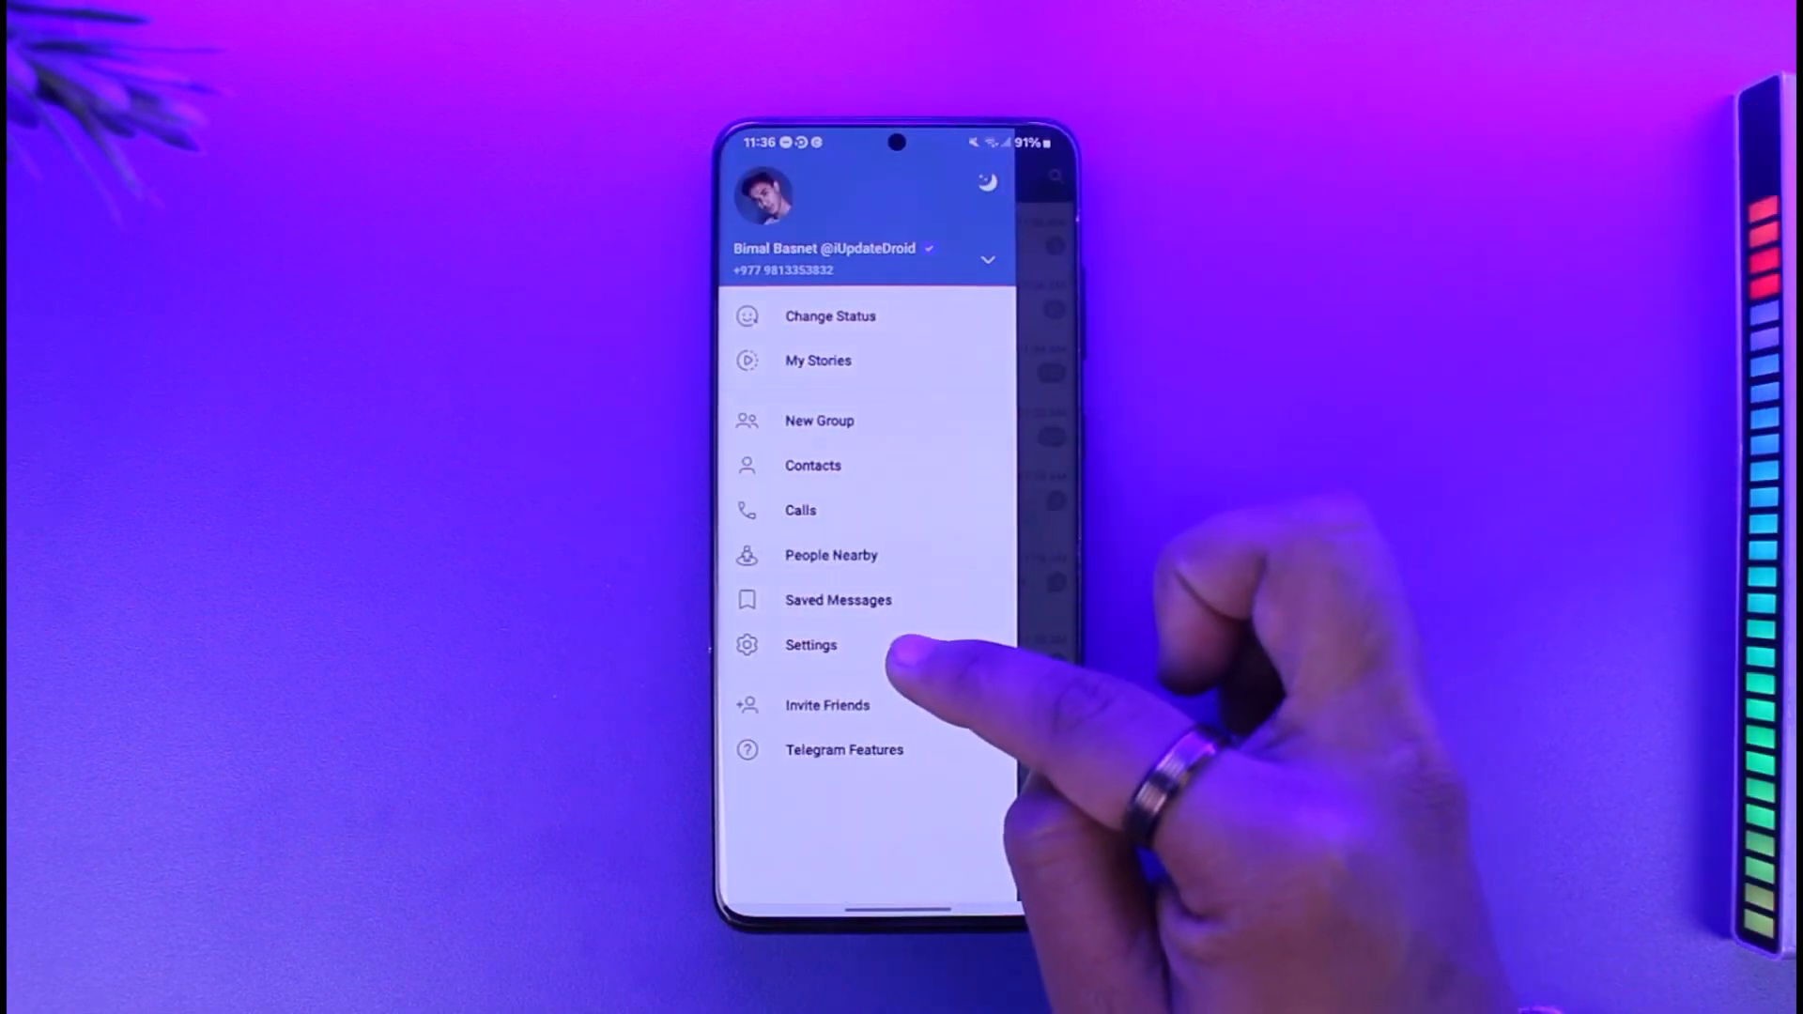
Show the emoji status picker from the status icon beside the profile name
{"action": "left_click", "coordinate": [811, 644]}
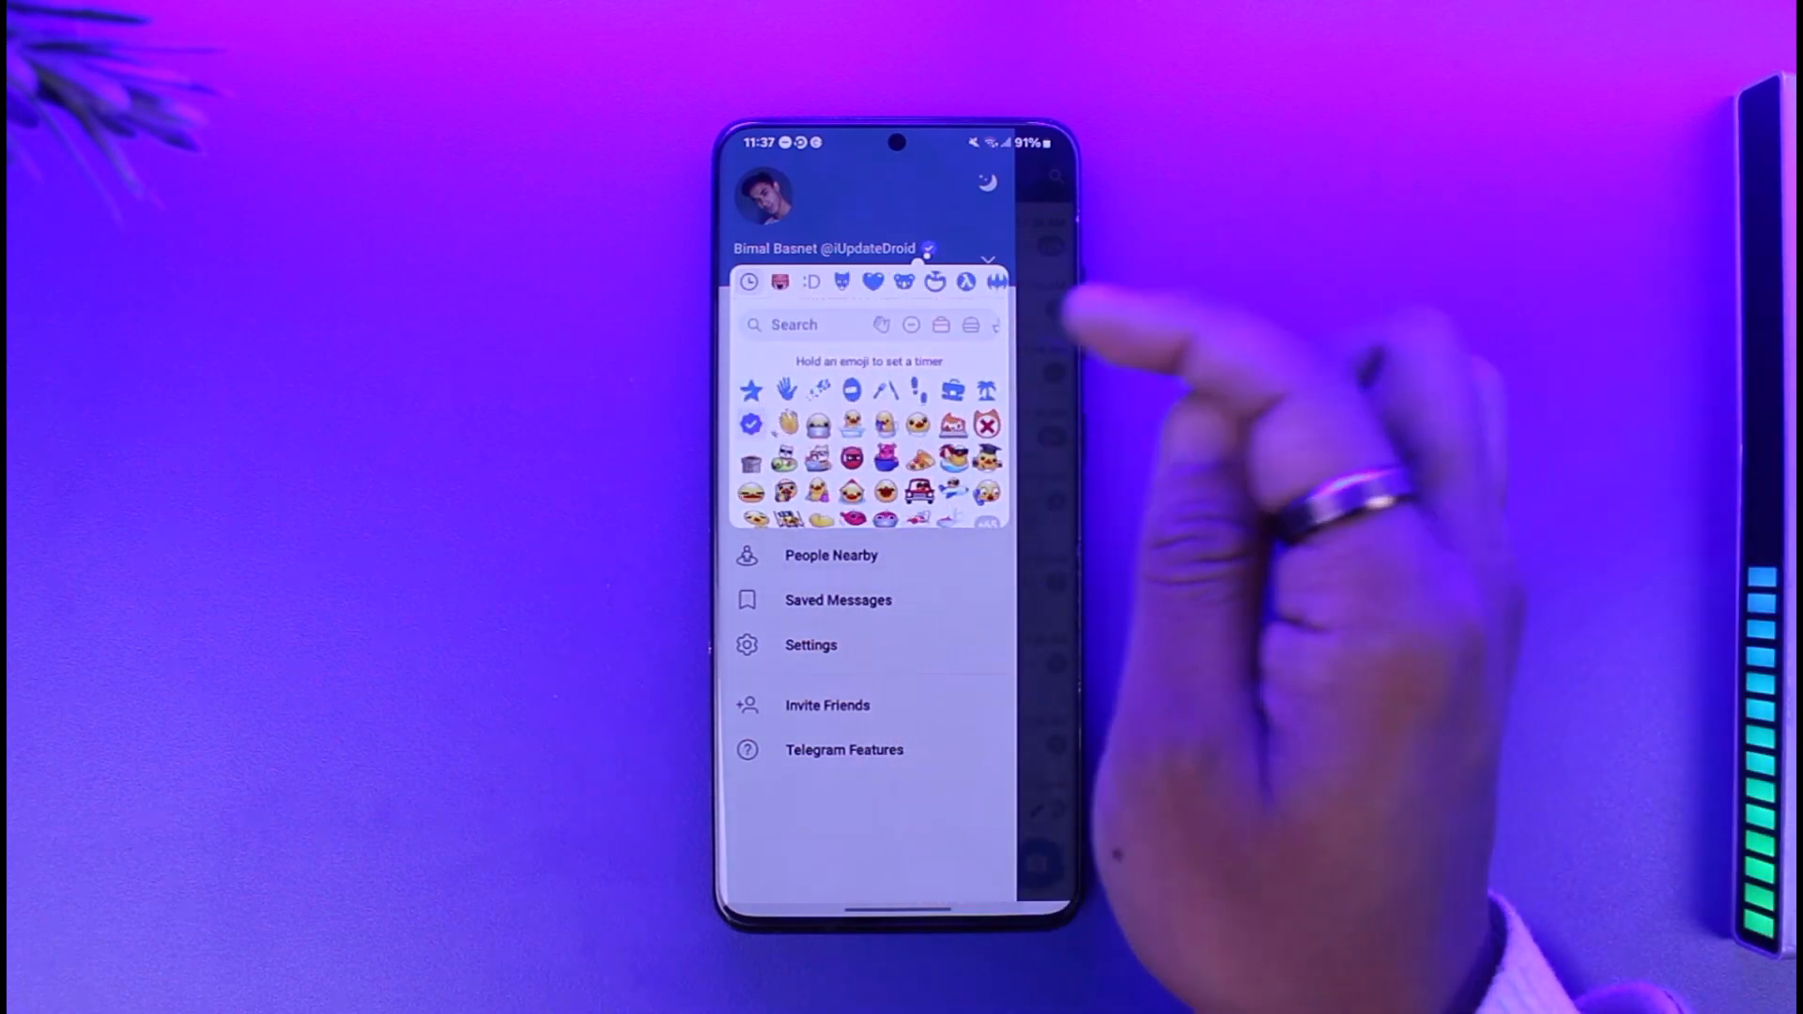
Search emoji statuses for 'check', pick the blue verified check, and reopen the status picker
{"action": "left_click", "coordinate": [793, 324]}
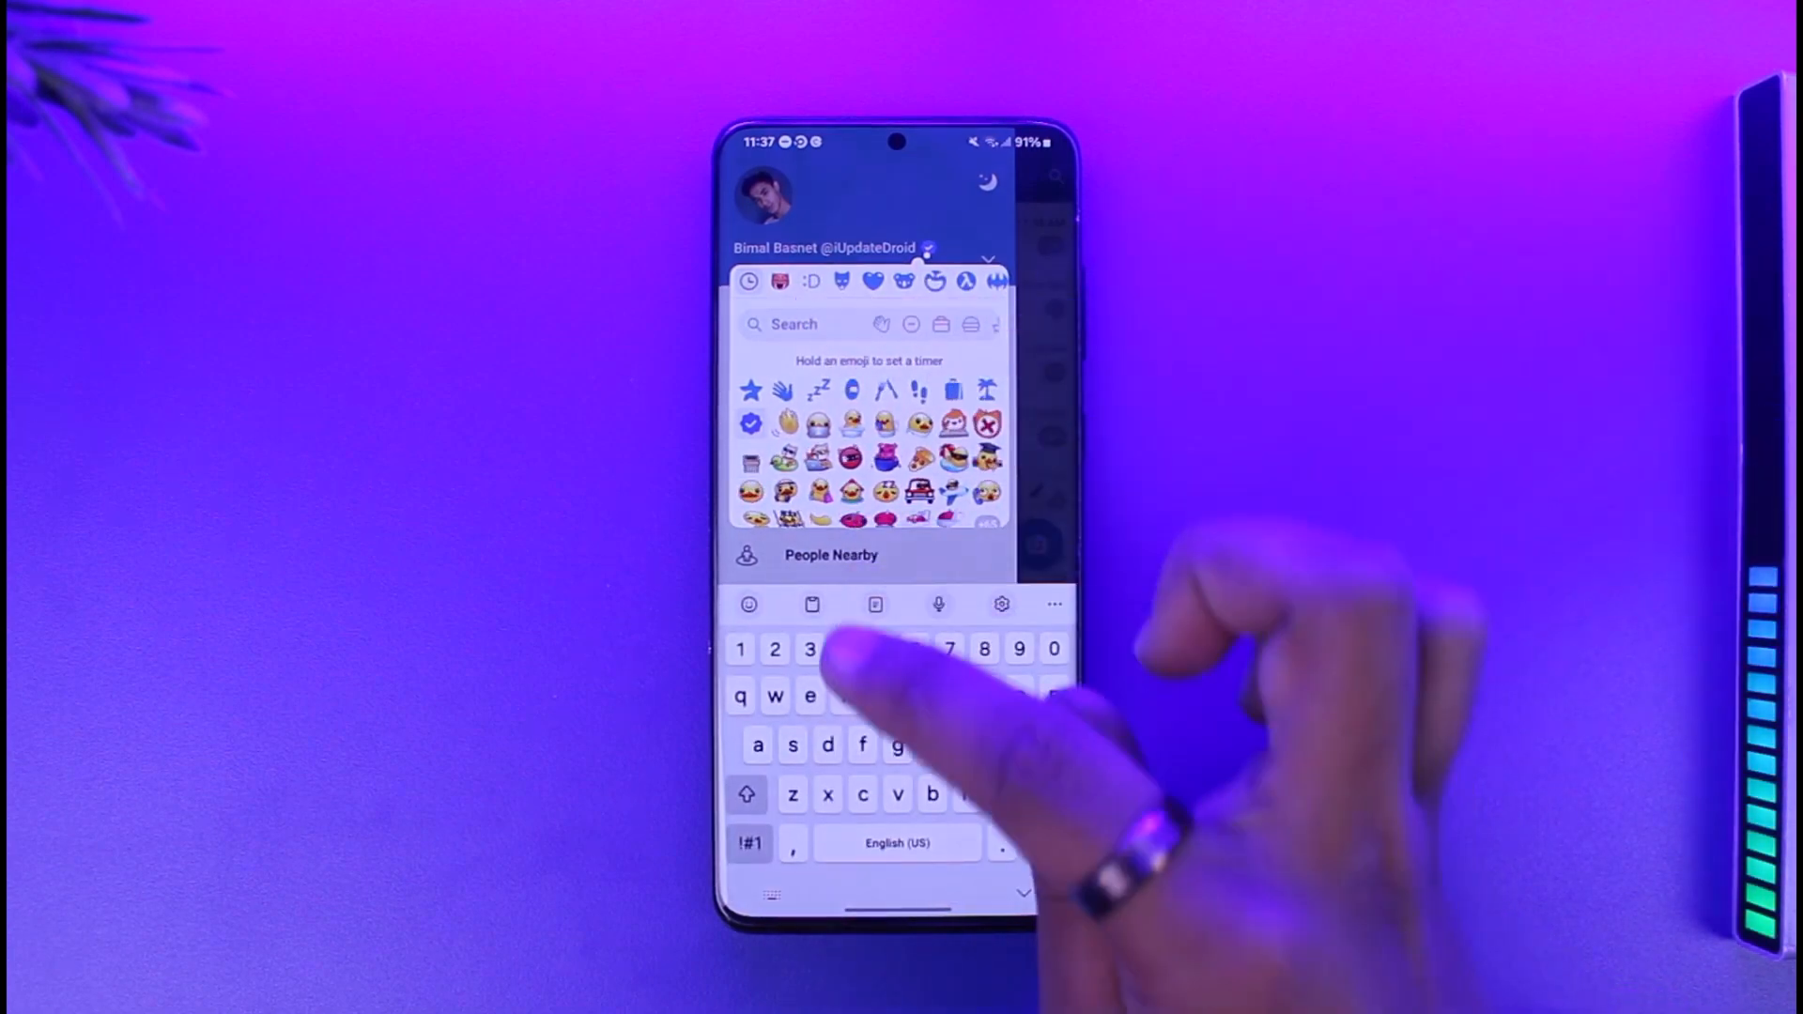
{"action": "type", "text": "check"}
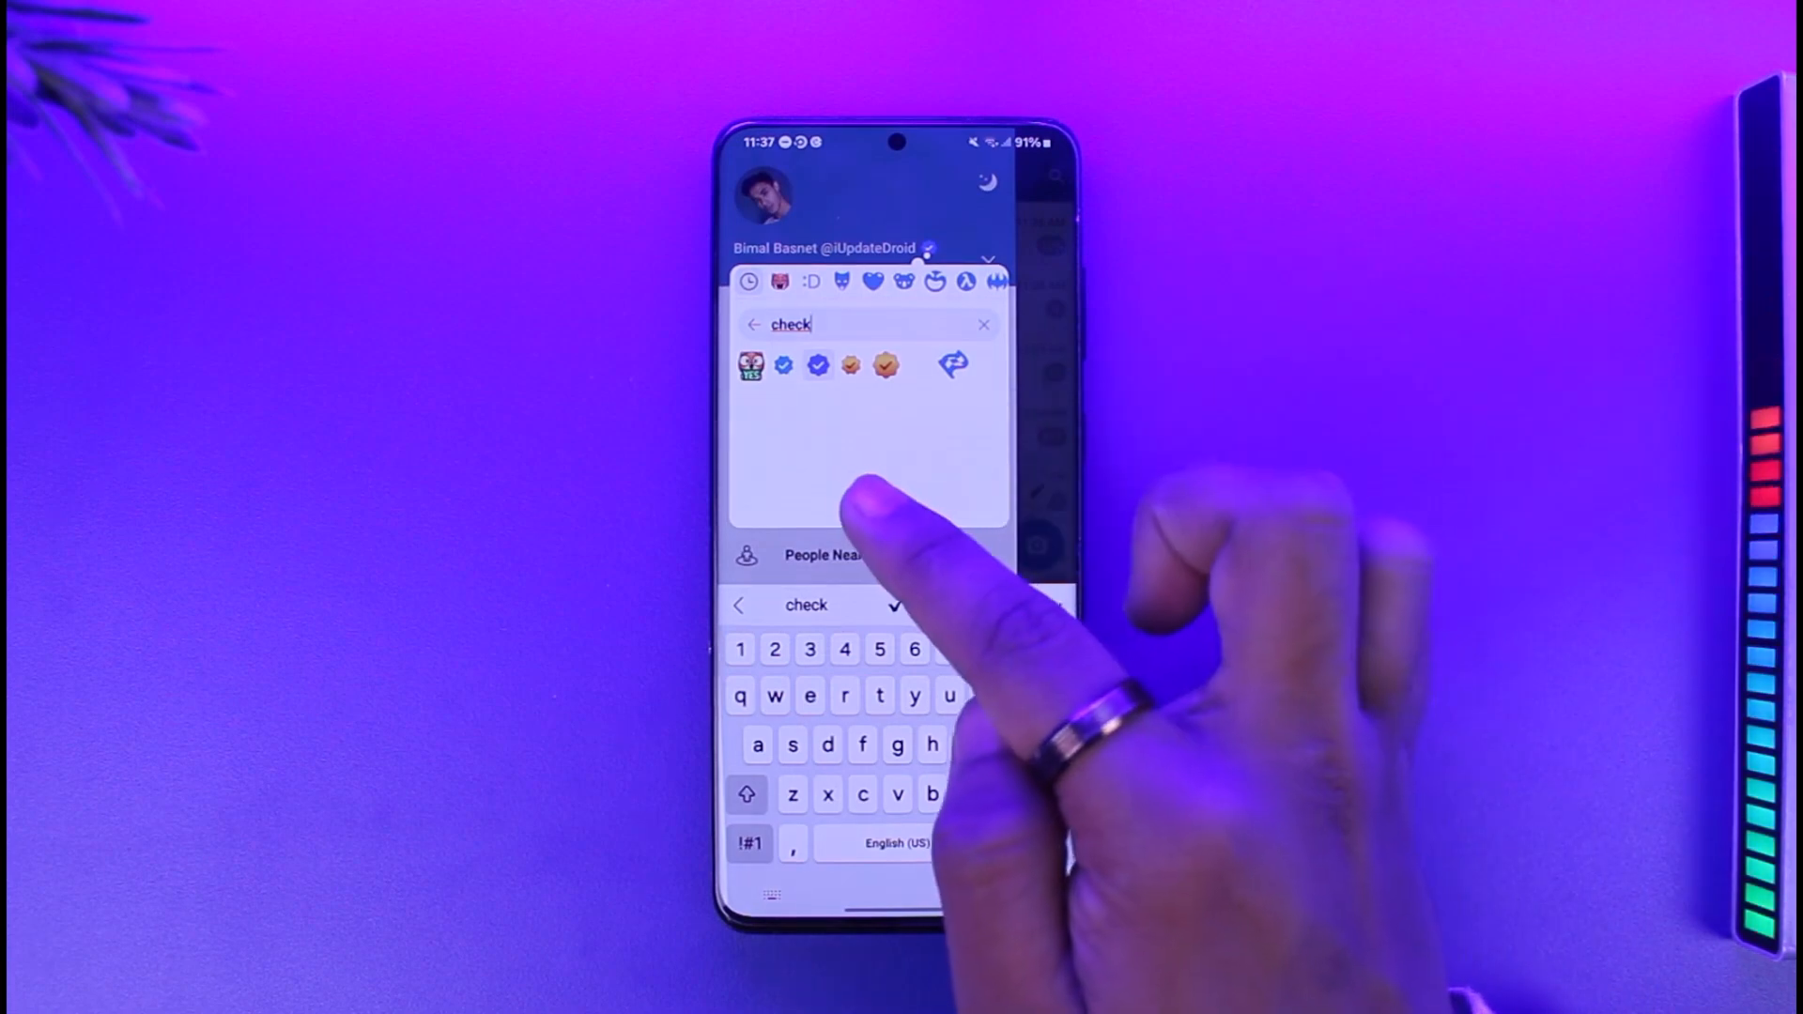
{"action": "left_click", "coordinate": [988, 259]}
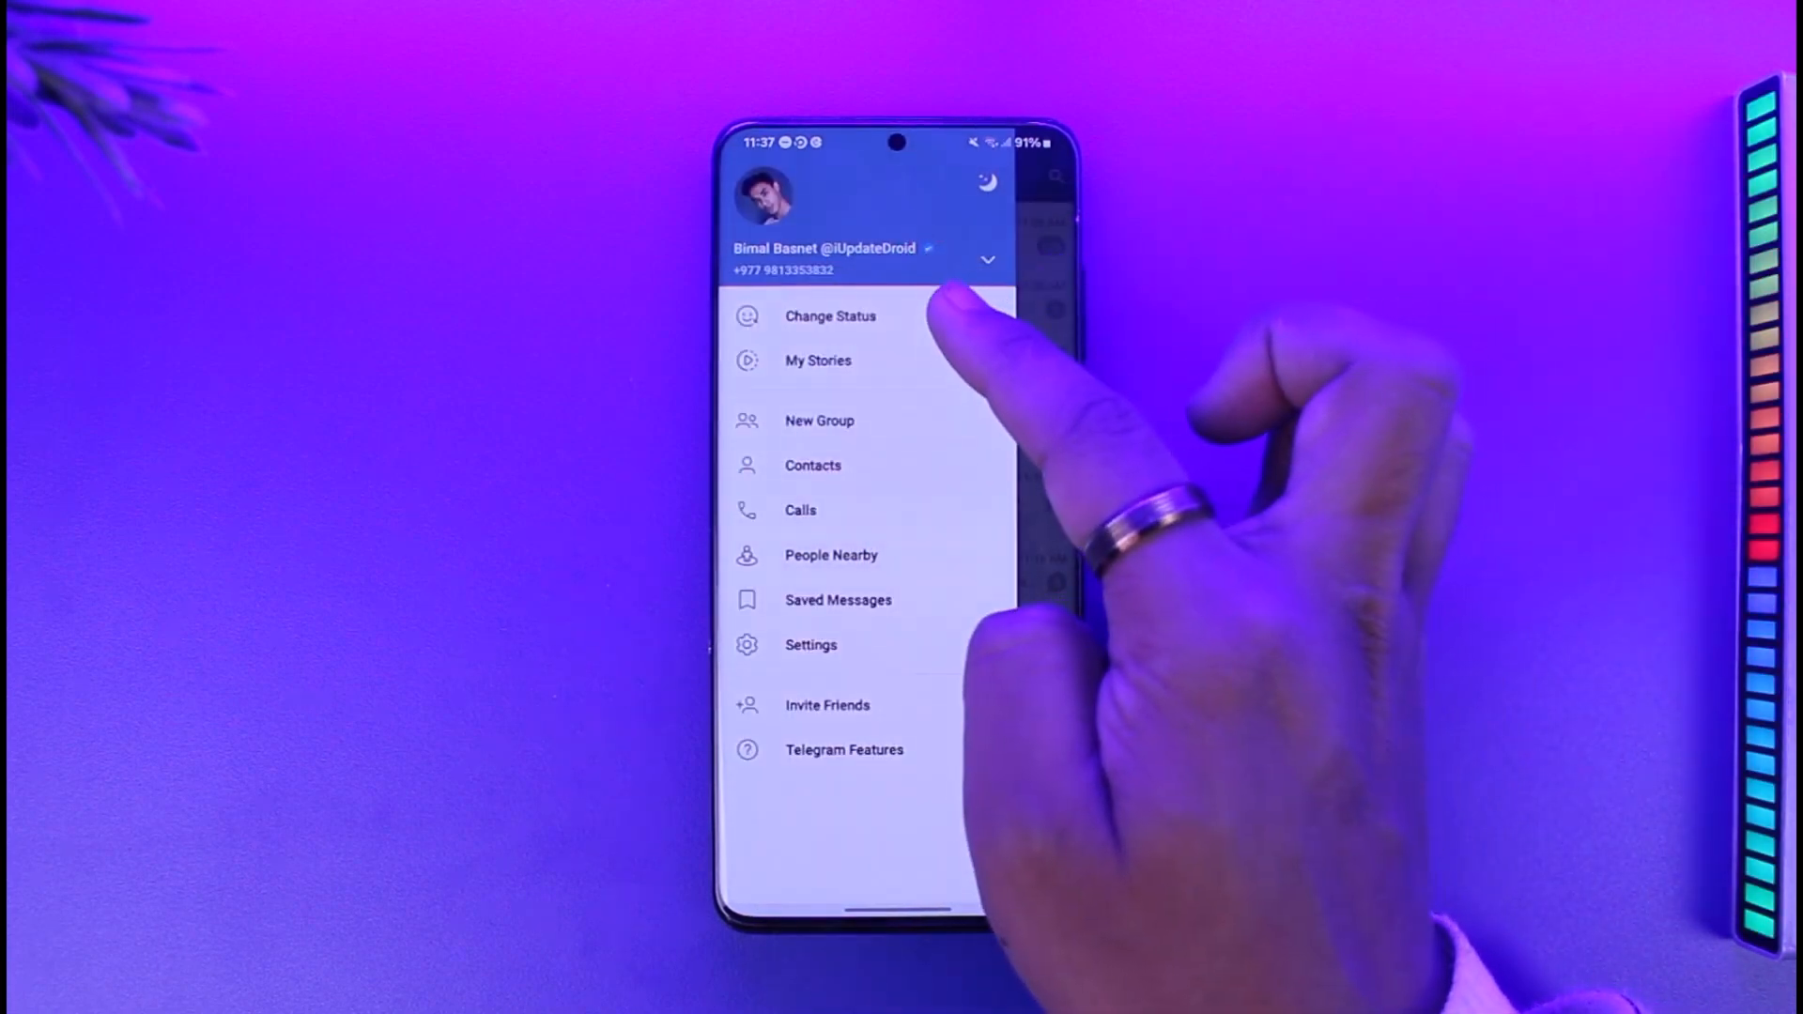
{"action": "left_click", "coordinate": [829, 315]}
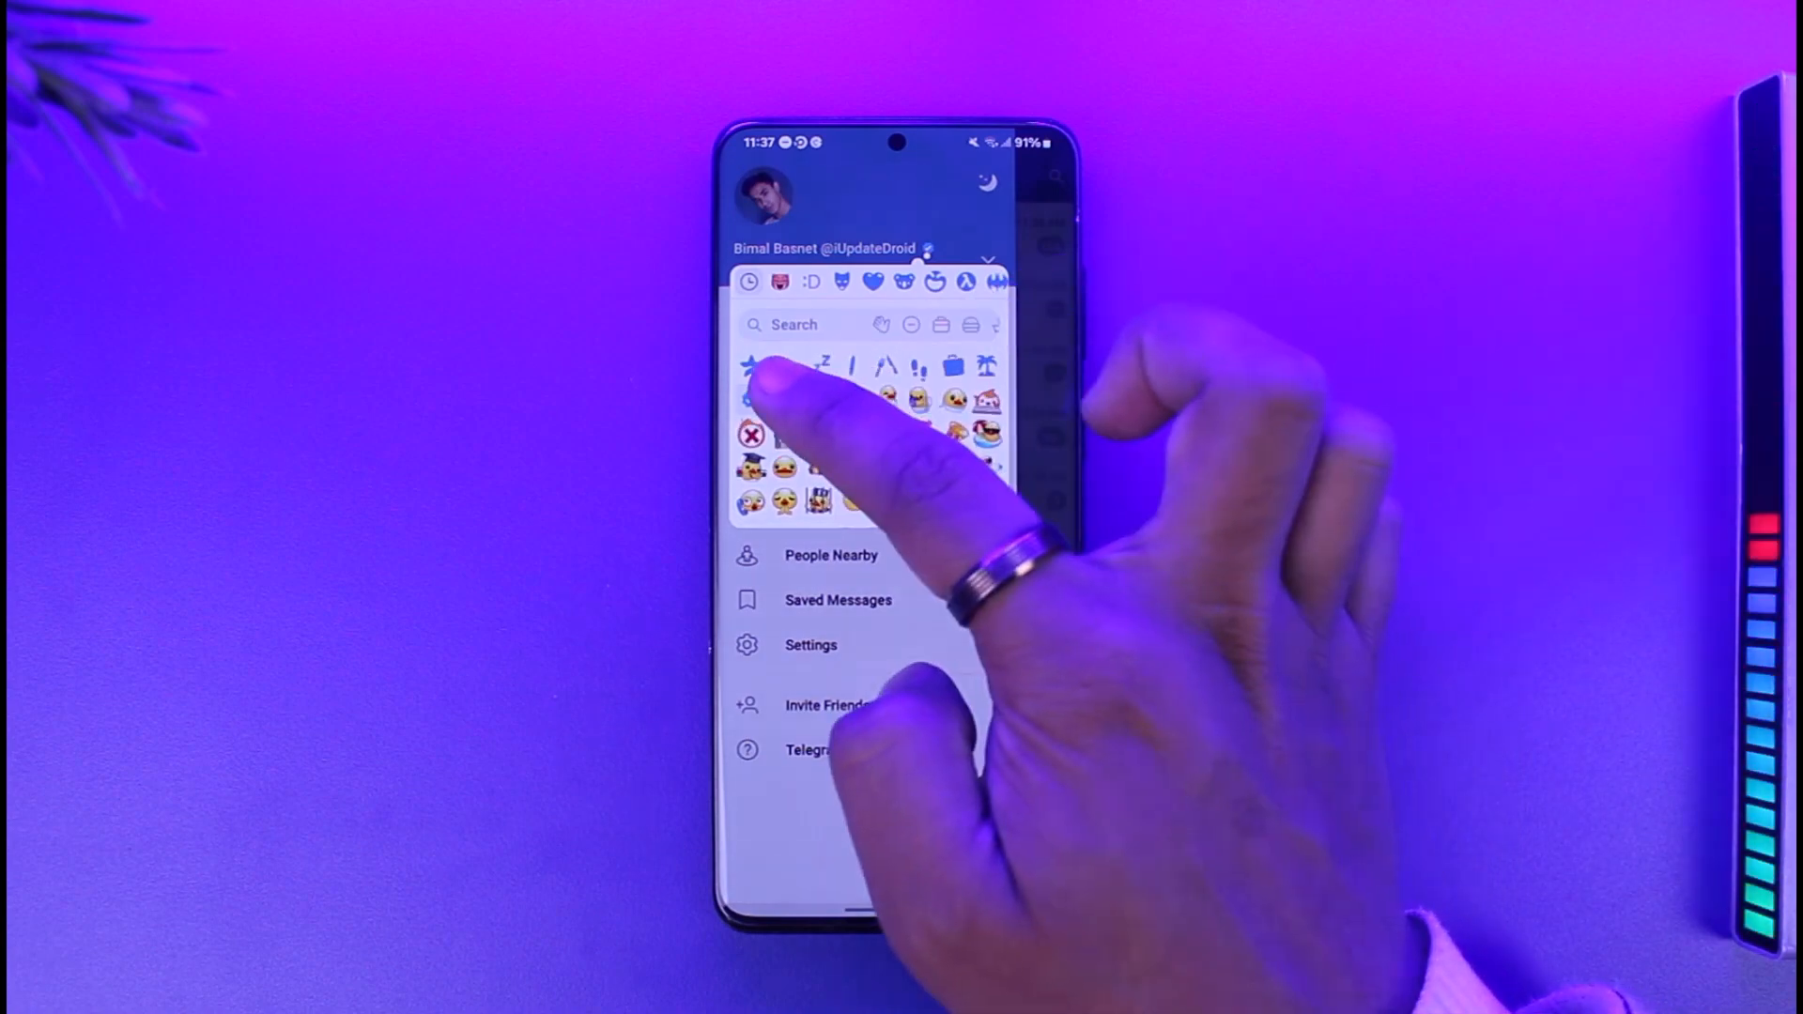